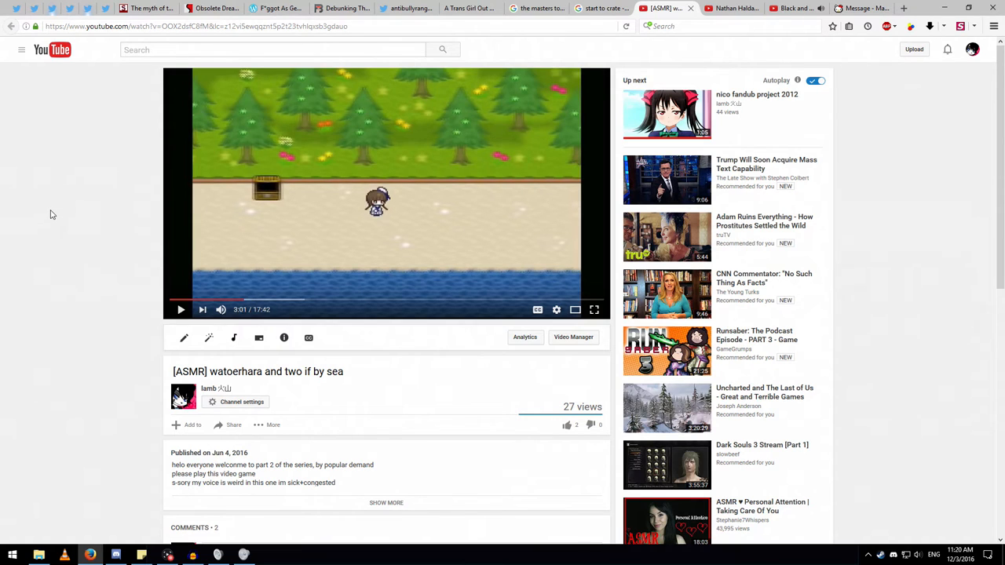
pyautogui.moveTo(304, 256)
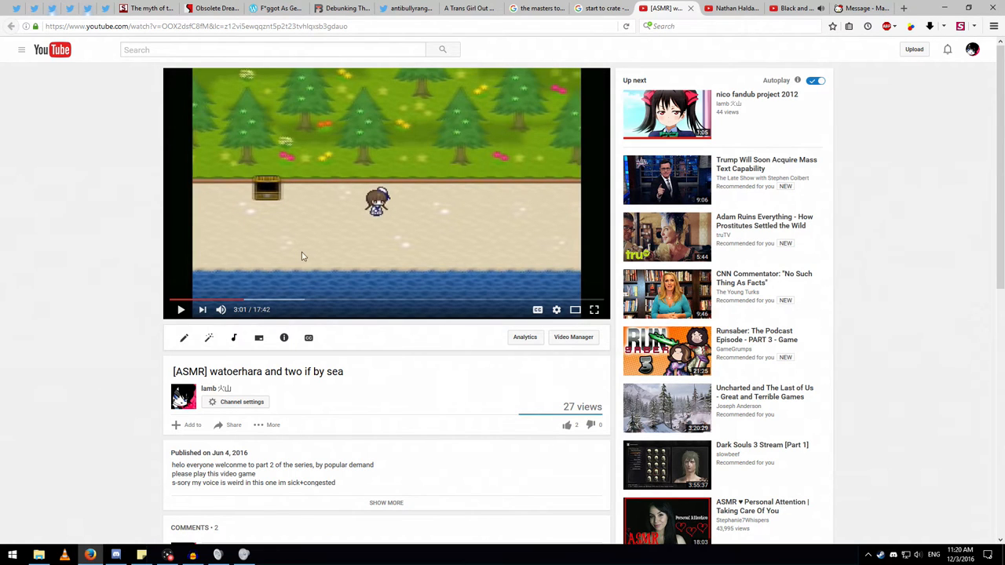
# Scroll down to the video's comments, including the request for a video about picking up anime wifes
pyautogui.scroll(-3)
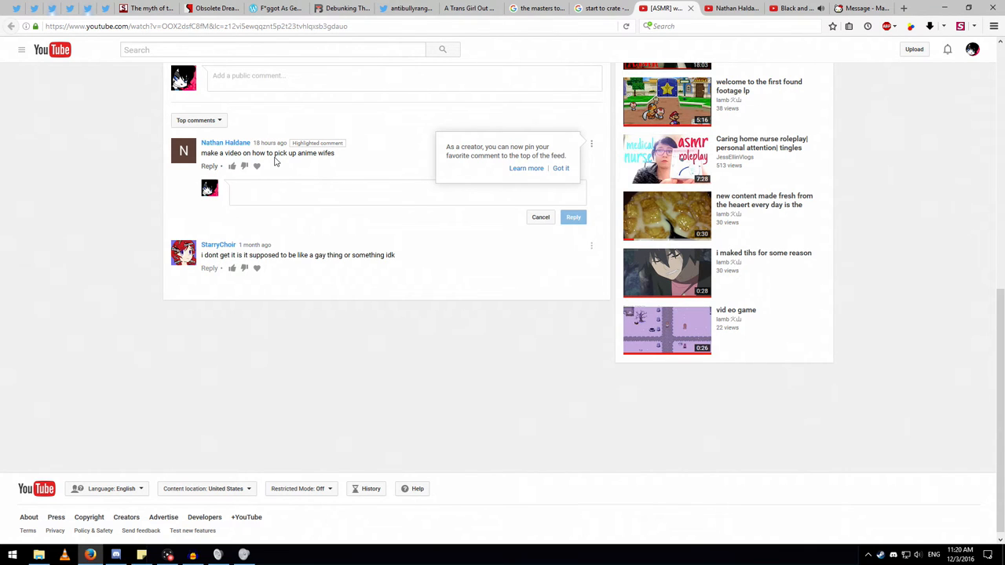
pyautogui.moveTo(102, 73)
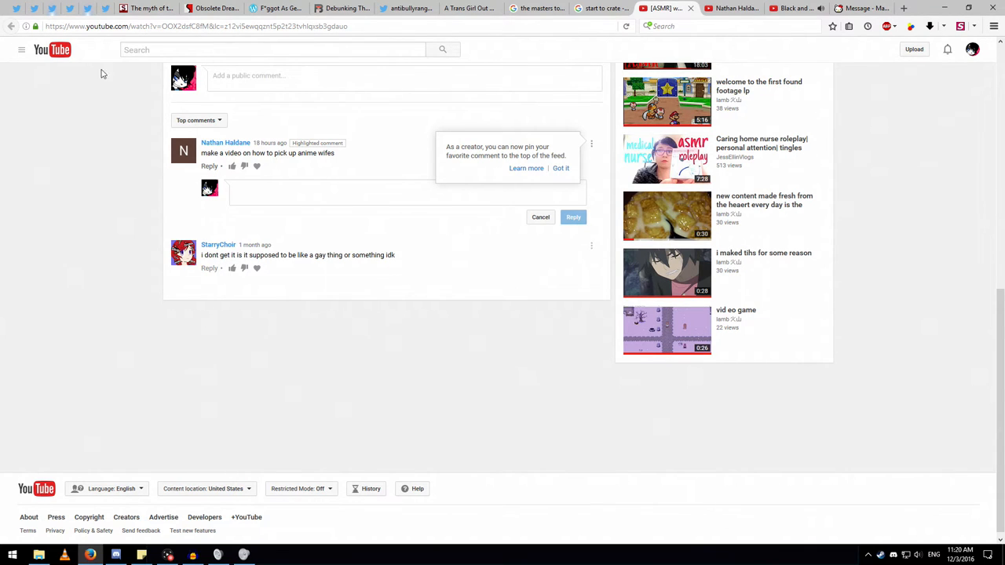
# Switch to the Twitter tab and go from the antibullyranger profile to the notifications page
pyautogui.click(405, 9)
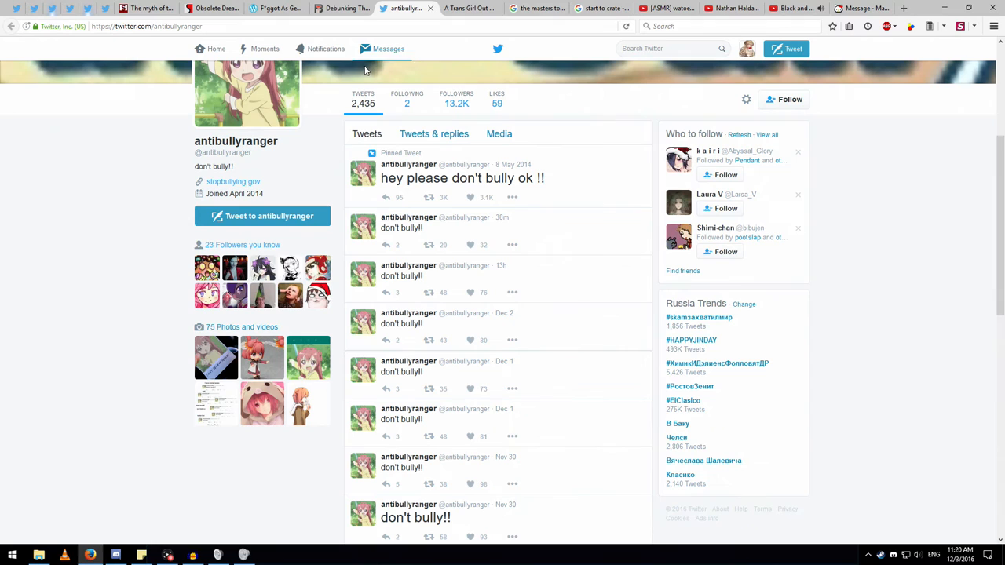
pyautogui.click(327, 49)
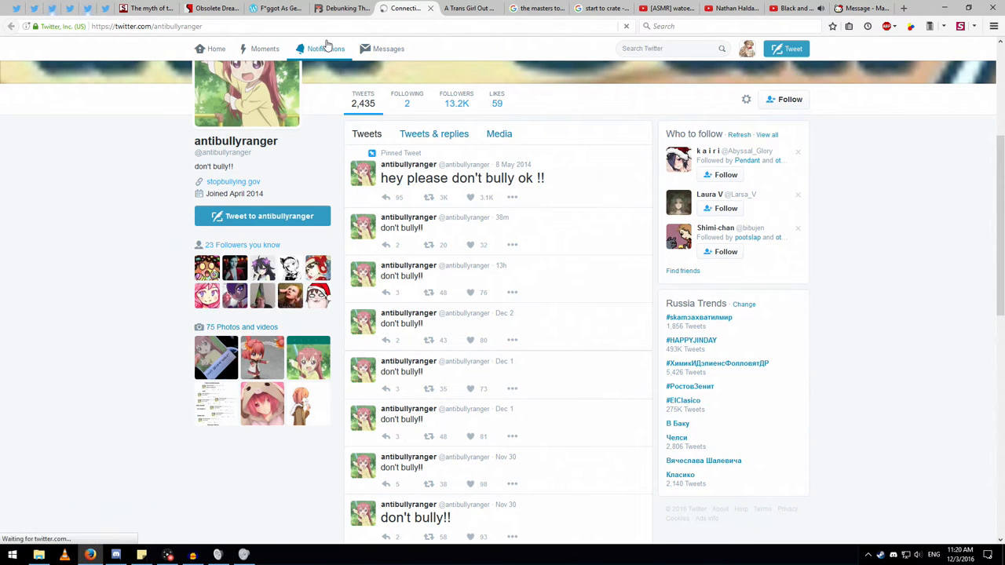
pyautogui.click(325, 47)
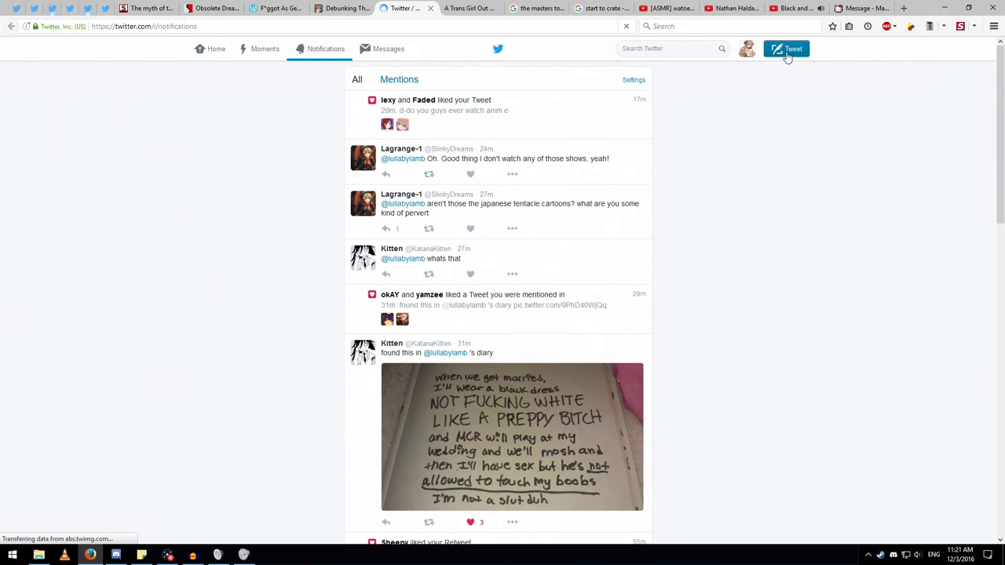
# Compose and post a new tweet reading 'pplease be our friend.'
pyautogui.click(787, 47)
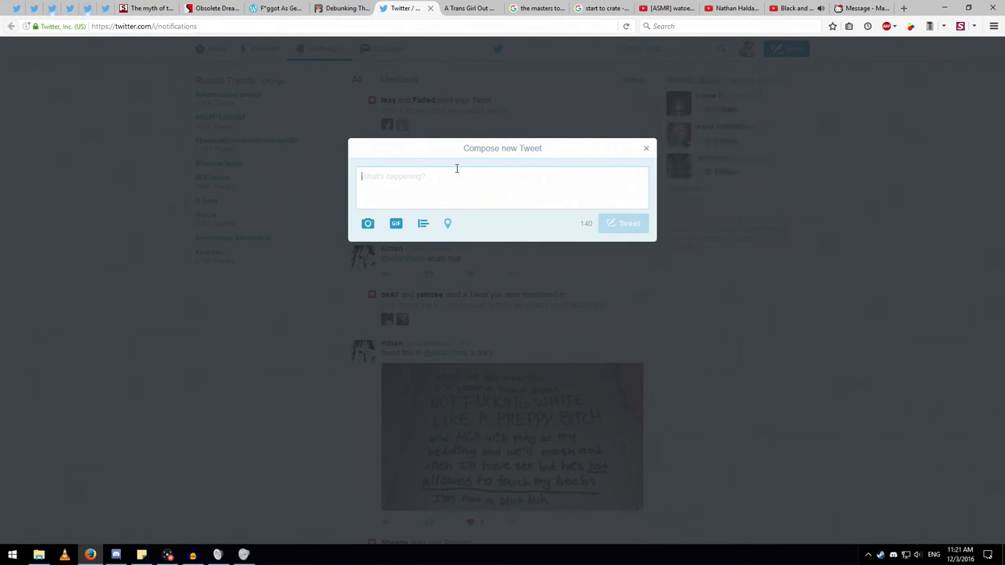
pyautogui.moveTo(490, 170)
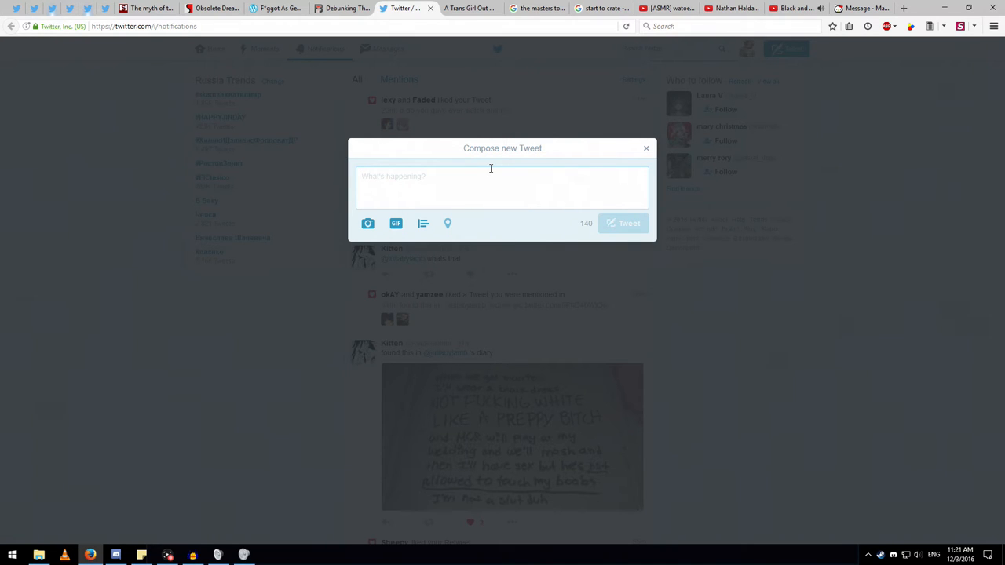
pyautogui.write('pplease')
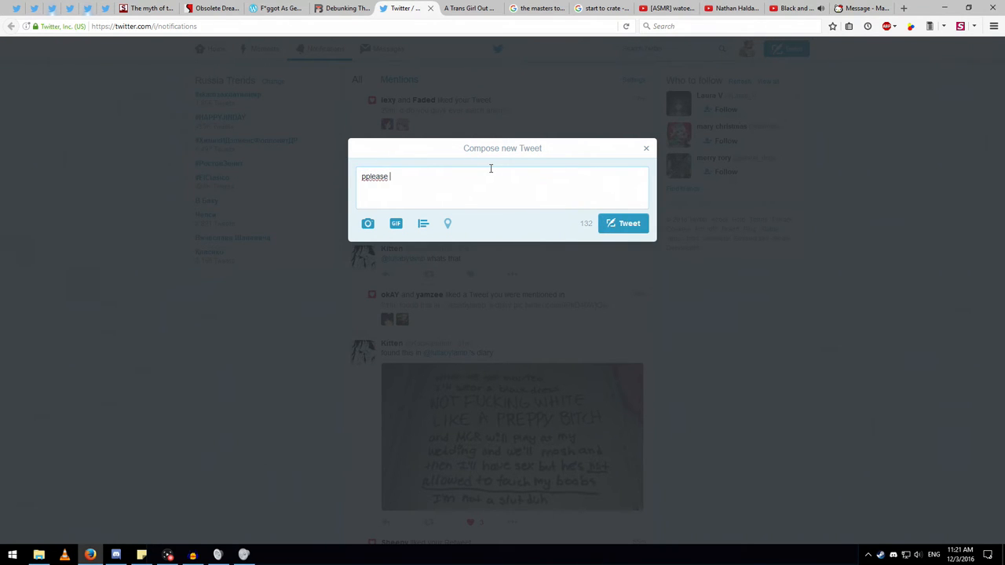
pyautogui.write('be our friend..')
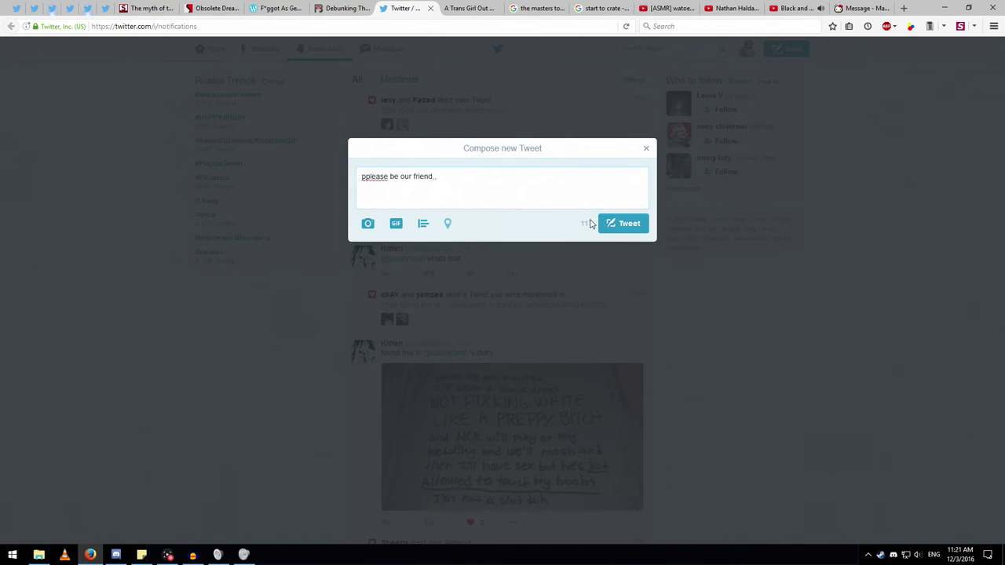
pyautogui.click(647, 147)
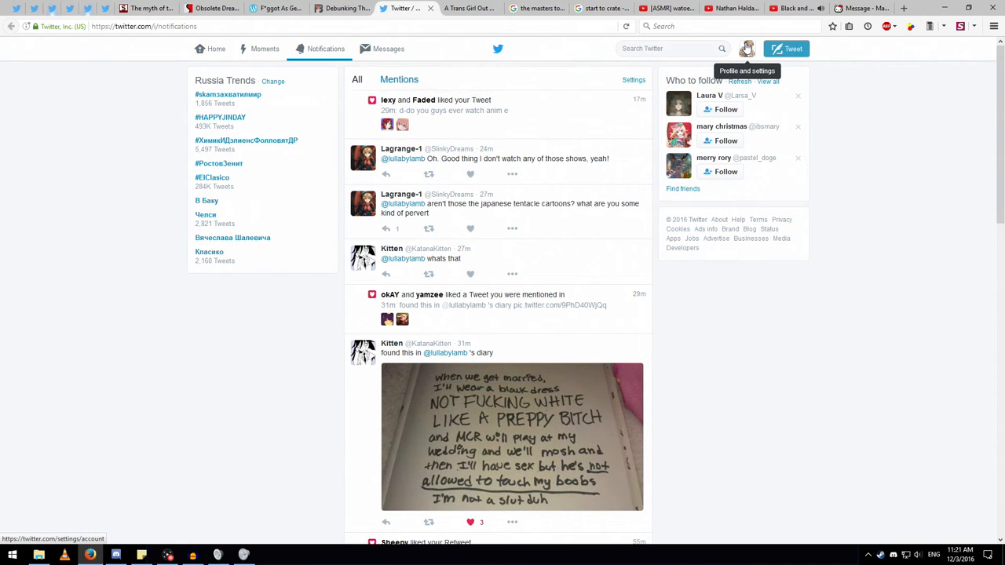
pyautogui.click(747, 48)
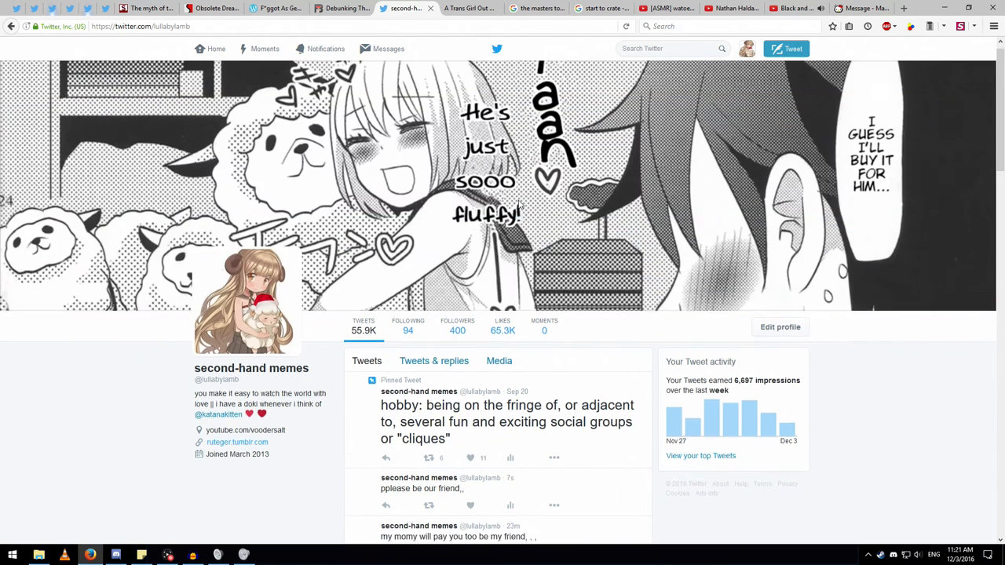
pyautogui.scroll(-3)
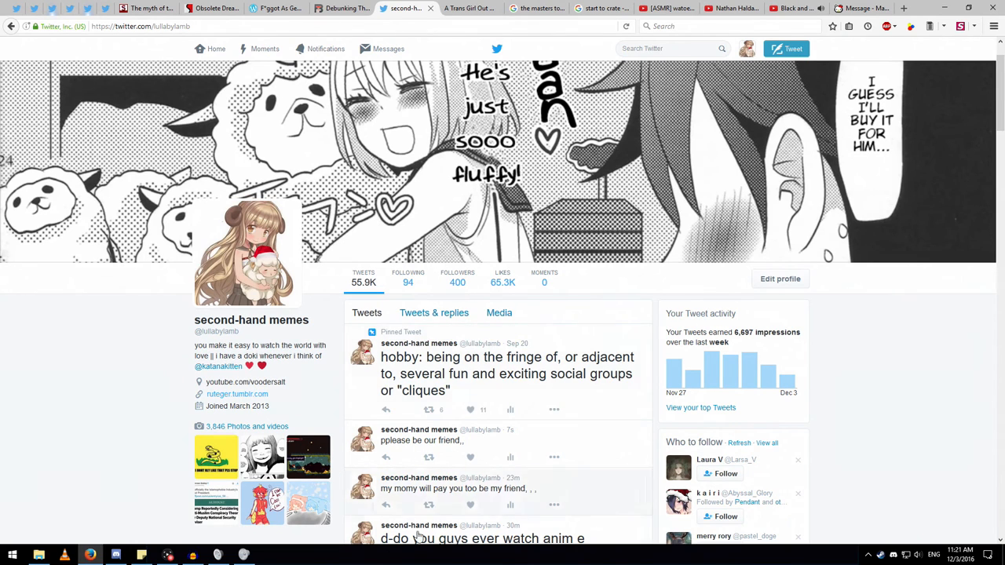
pyautogui.moveTo(766, 107)
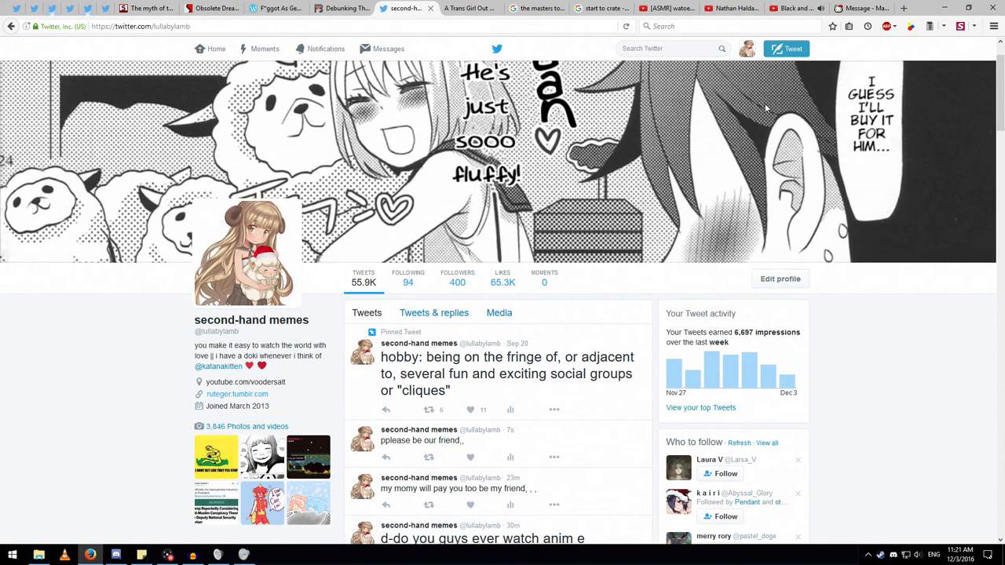
pyautogui.click(325, 49)
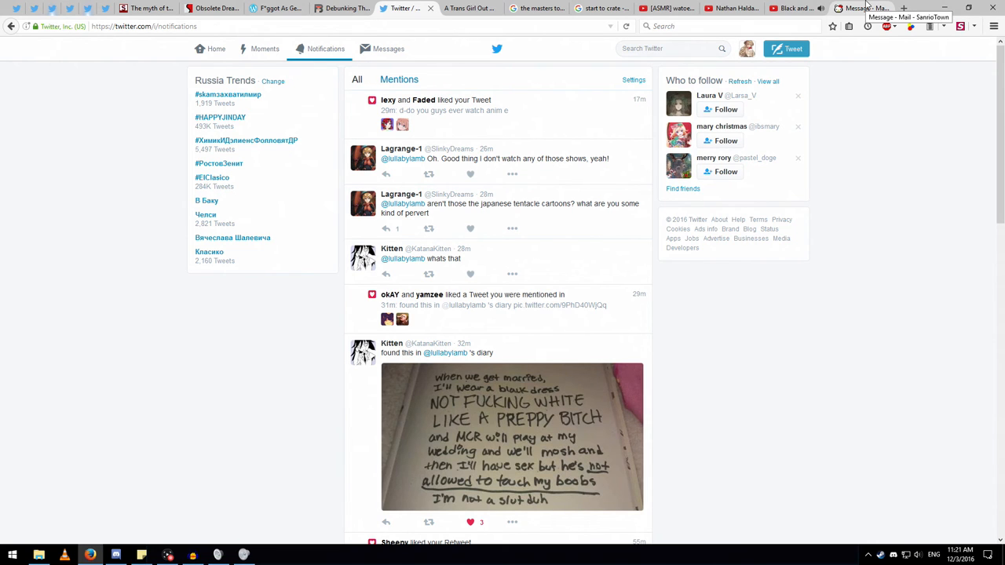
pyautogui.click(851, 7)
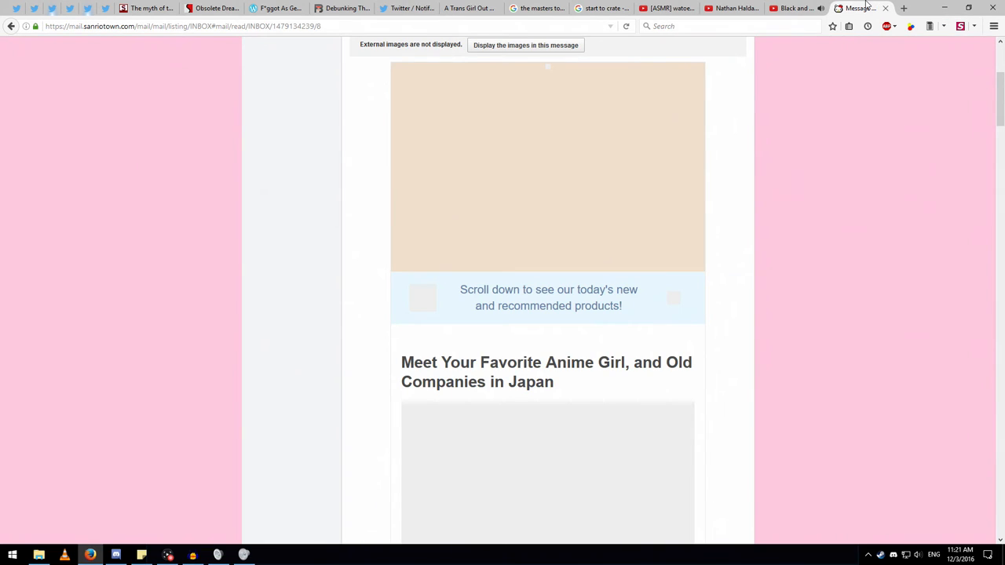
pyautogui.moveTo(500, 440)
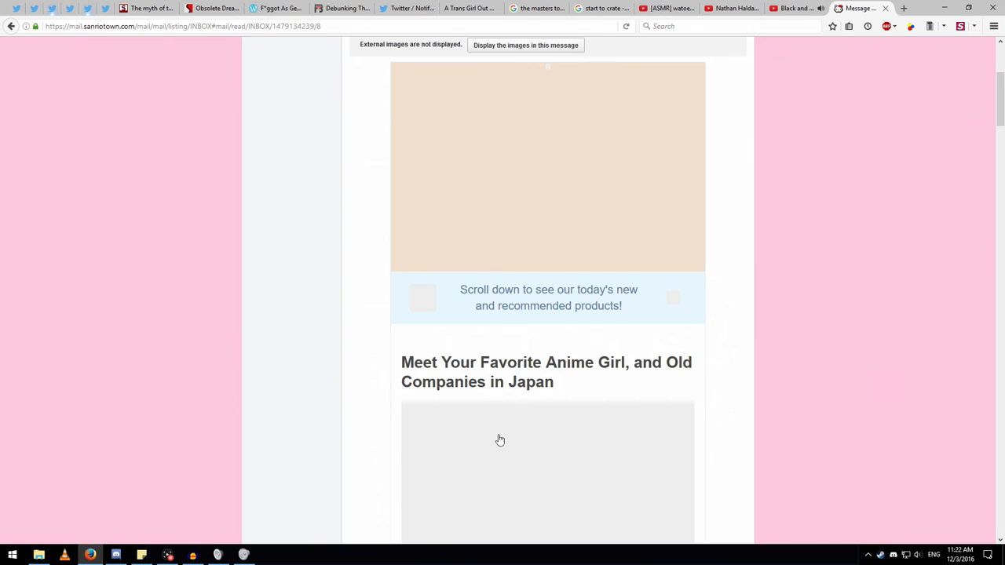
pyautogui.moveTo(483, 369)
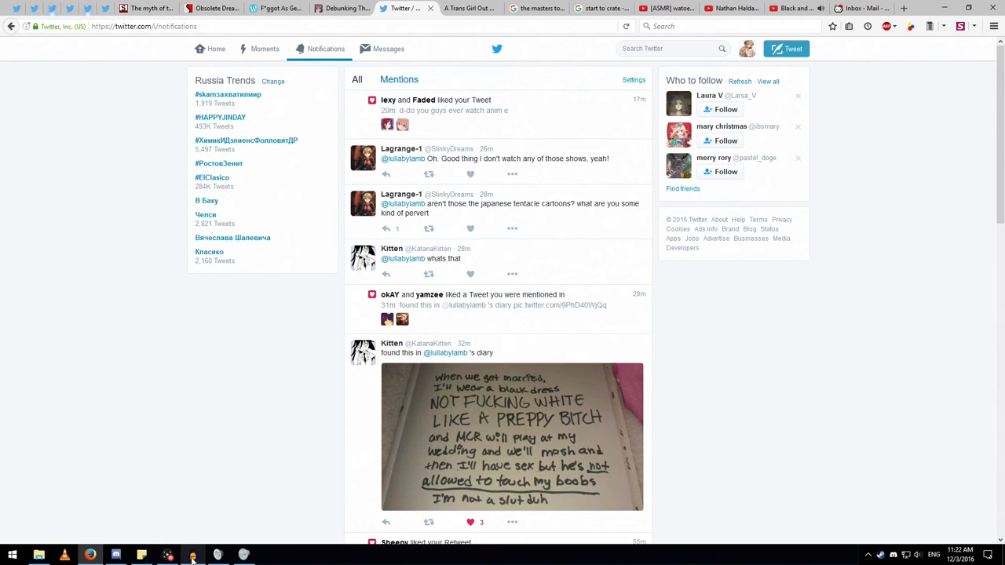
pyautogui.moveTo(46, 374)
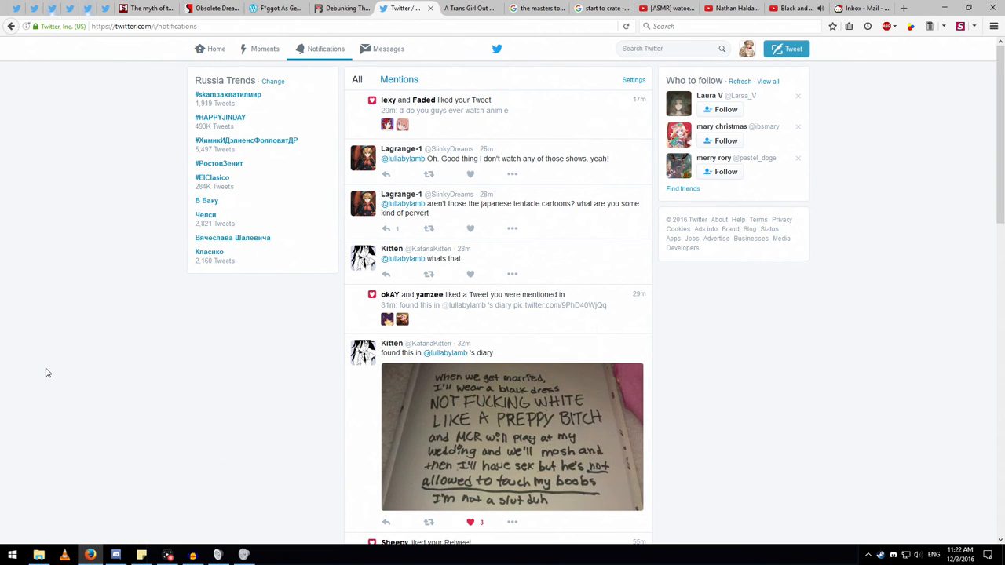
pyautogui.click(653, 7)
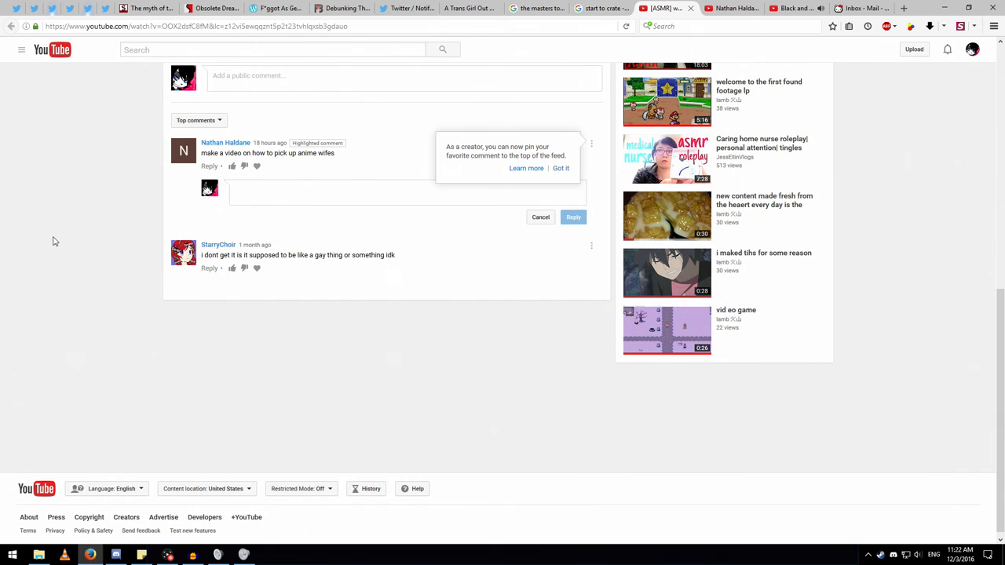
pyautogui.moveTo(4, 72)
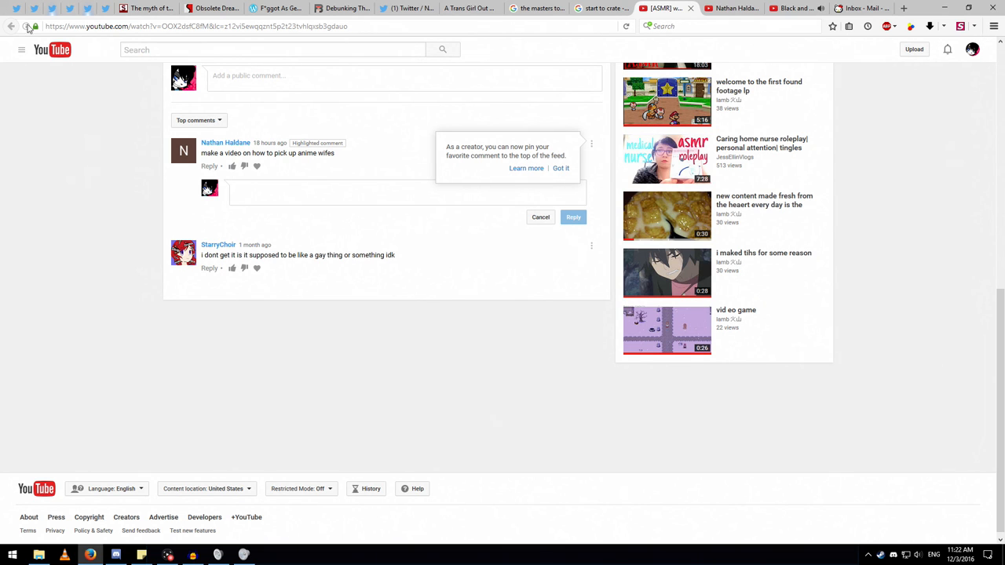
pyautogui.click(418, 9)
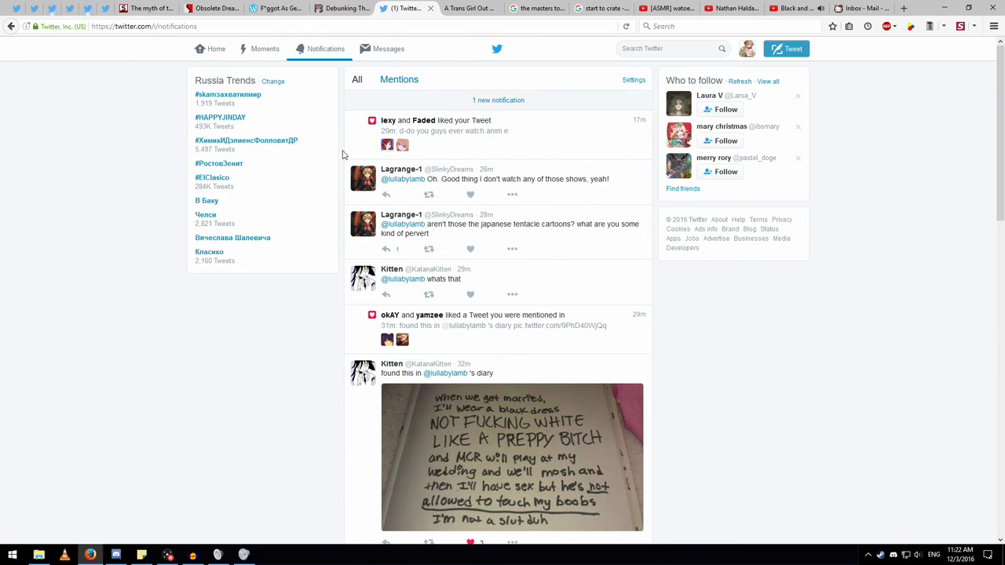
pyautogui.moveTo(223, 443)
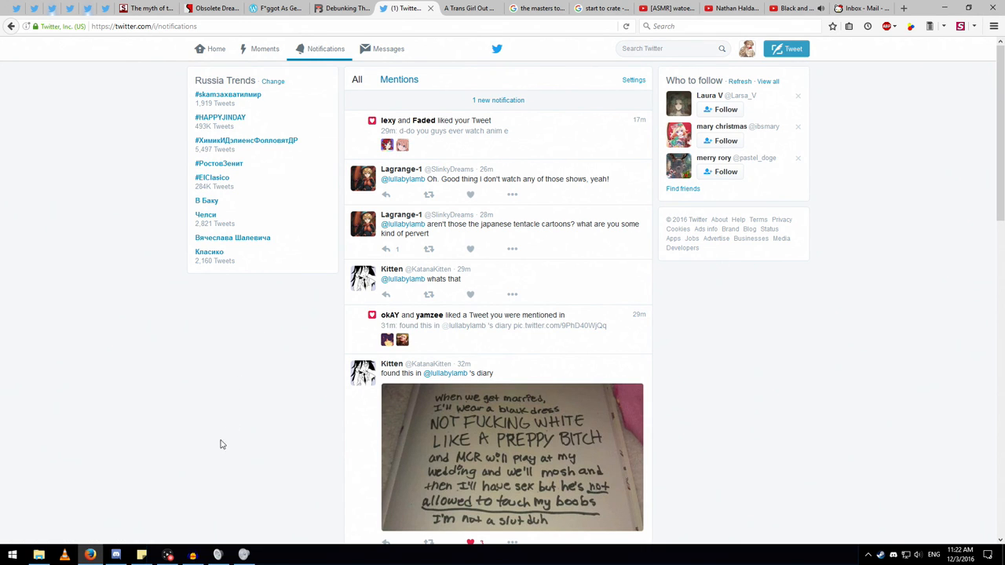